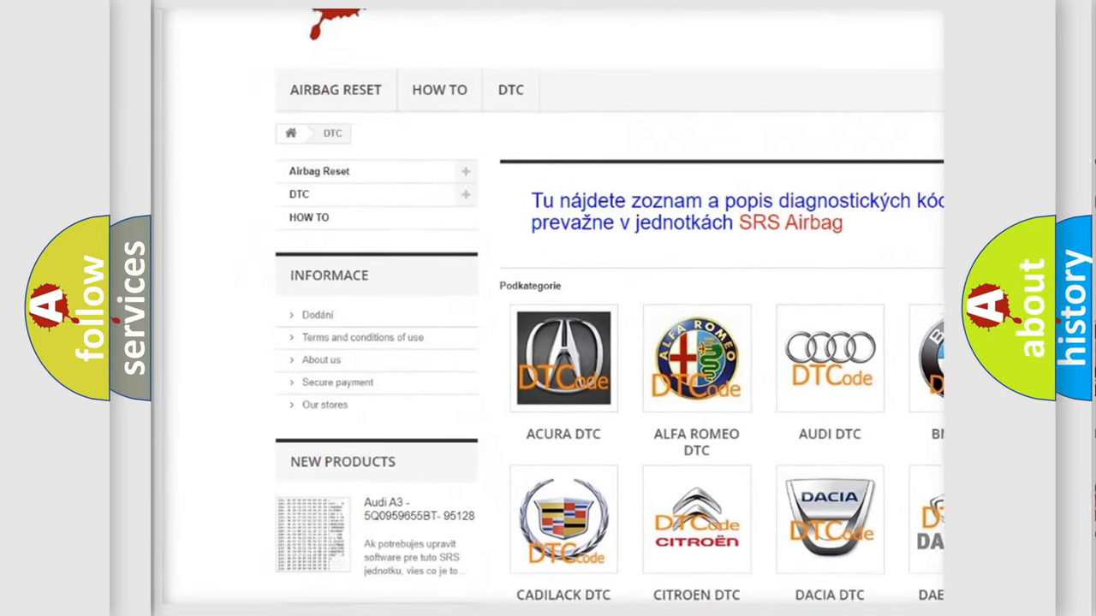
{"action": "scroll", "scroll_direction": "down", "scroll_amount": 3}
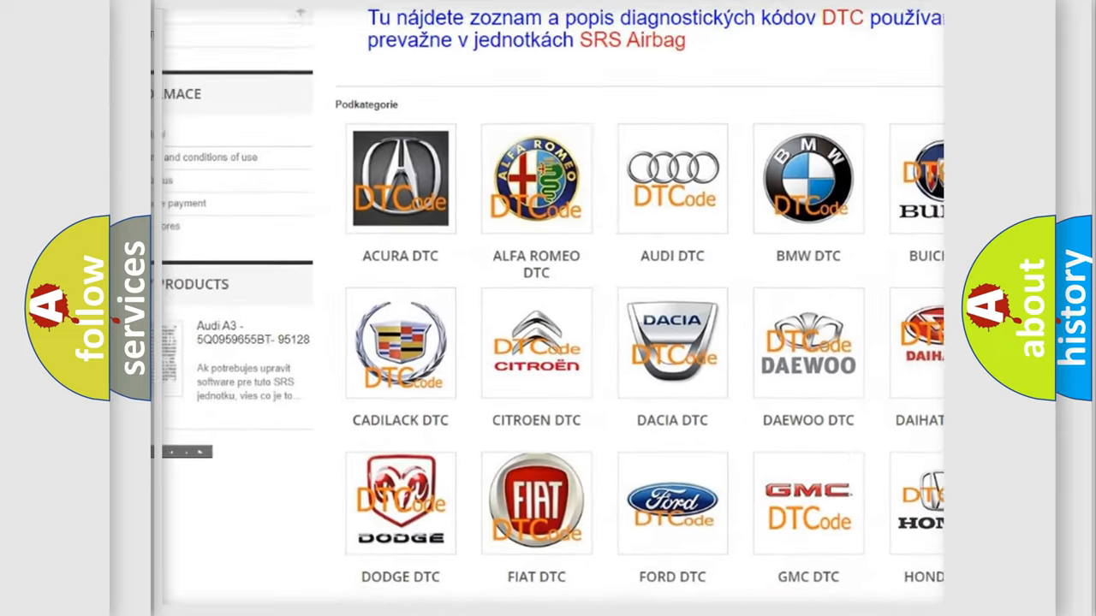
{"action": "scroll", "scroll_direction": "down", "scroll_amount": 3}
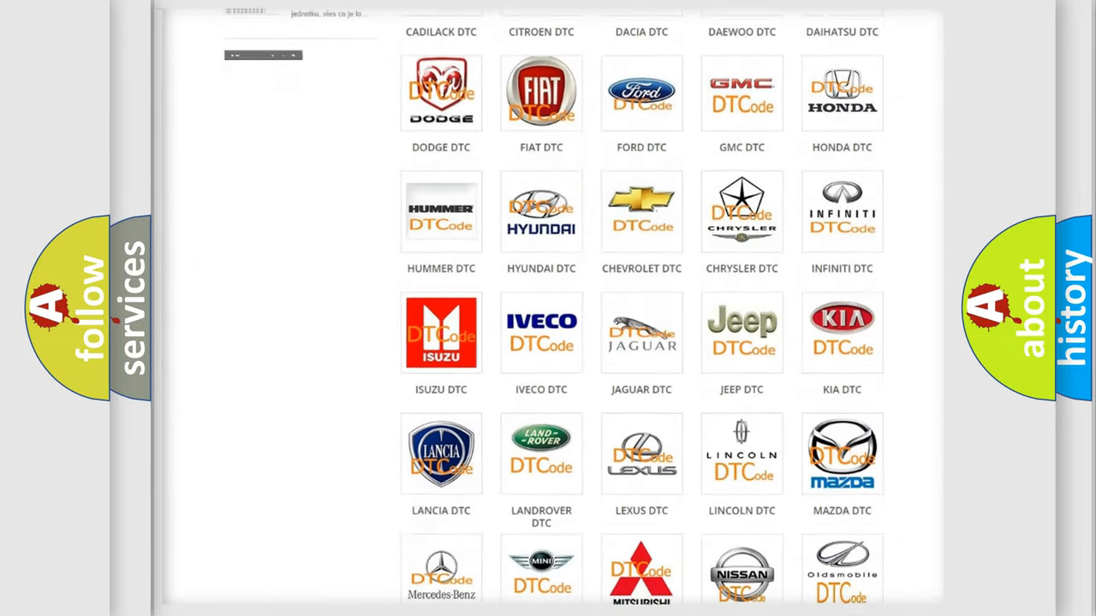
{"action": "scroll", "scroll_direction": "down", "scroll_amount": 3}
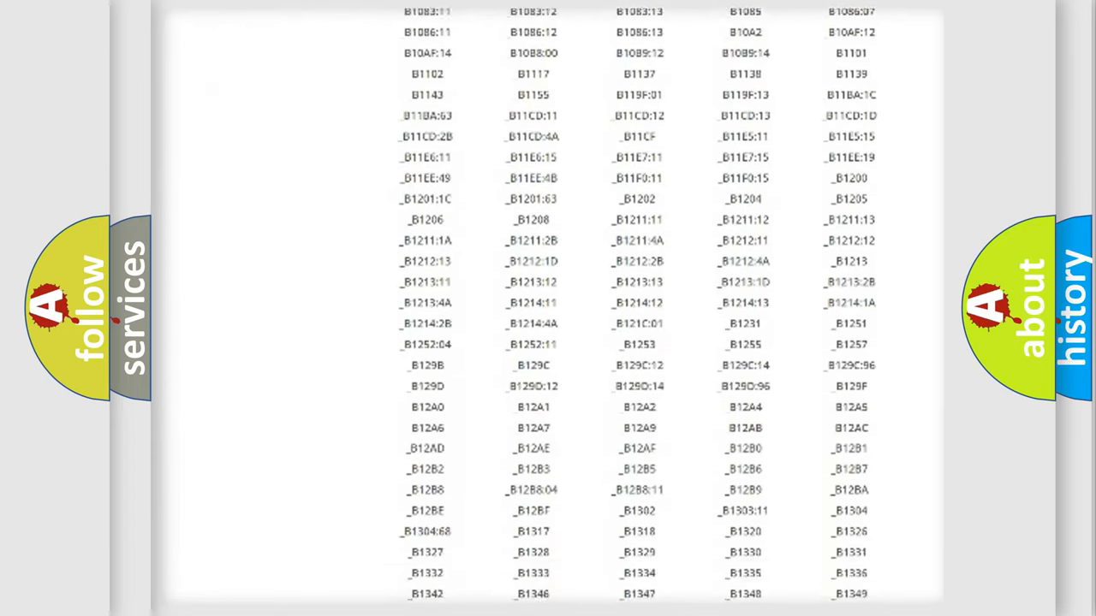
{"action": "scroll", "scroll_direction": "down", "scroll_amount": 3}
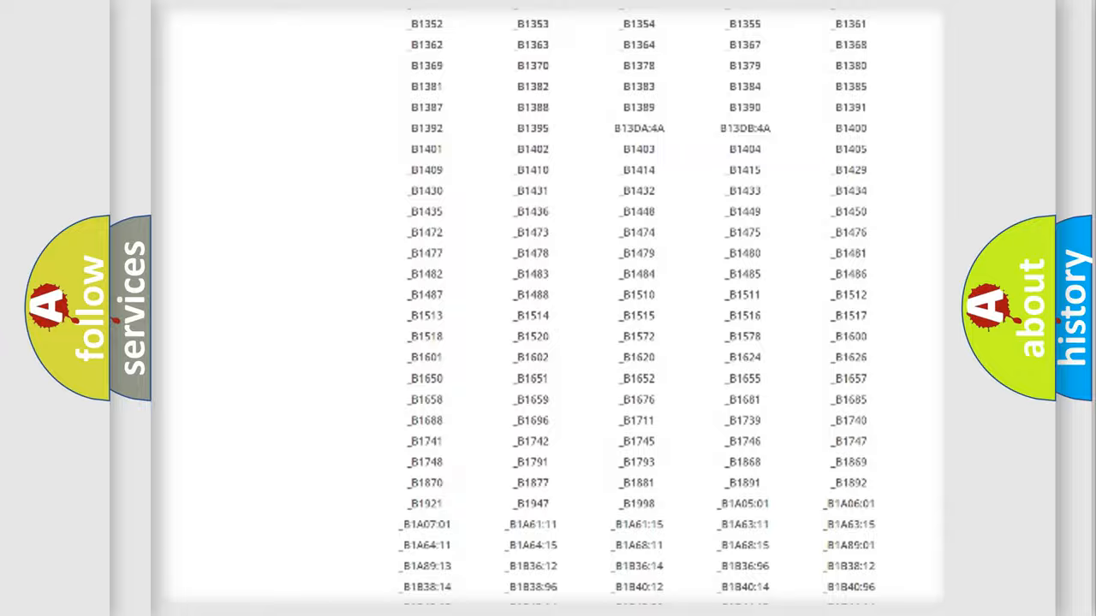